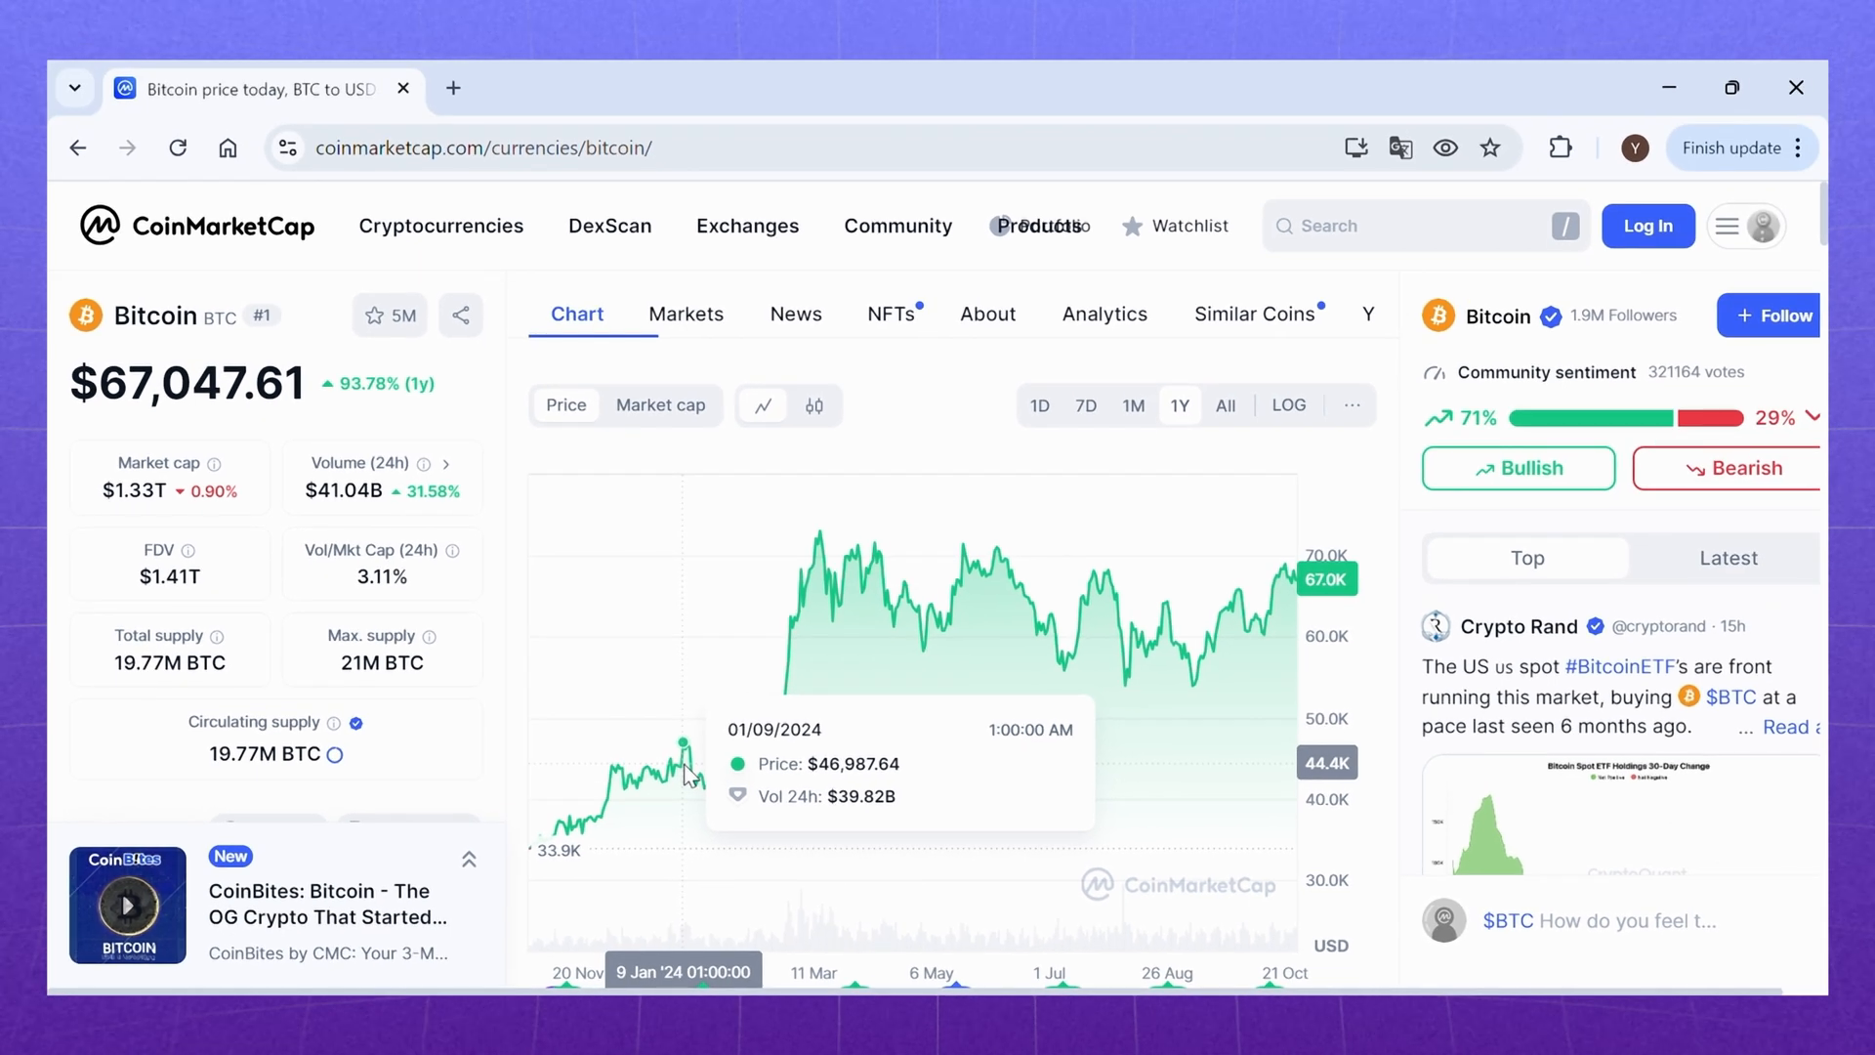
{"action": "mouse_move", "coordinate": [801, 682]}
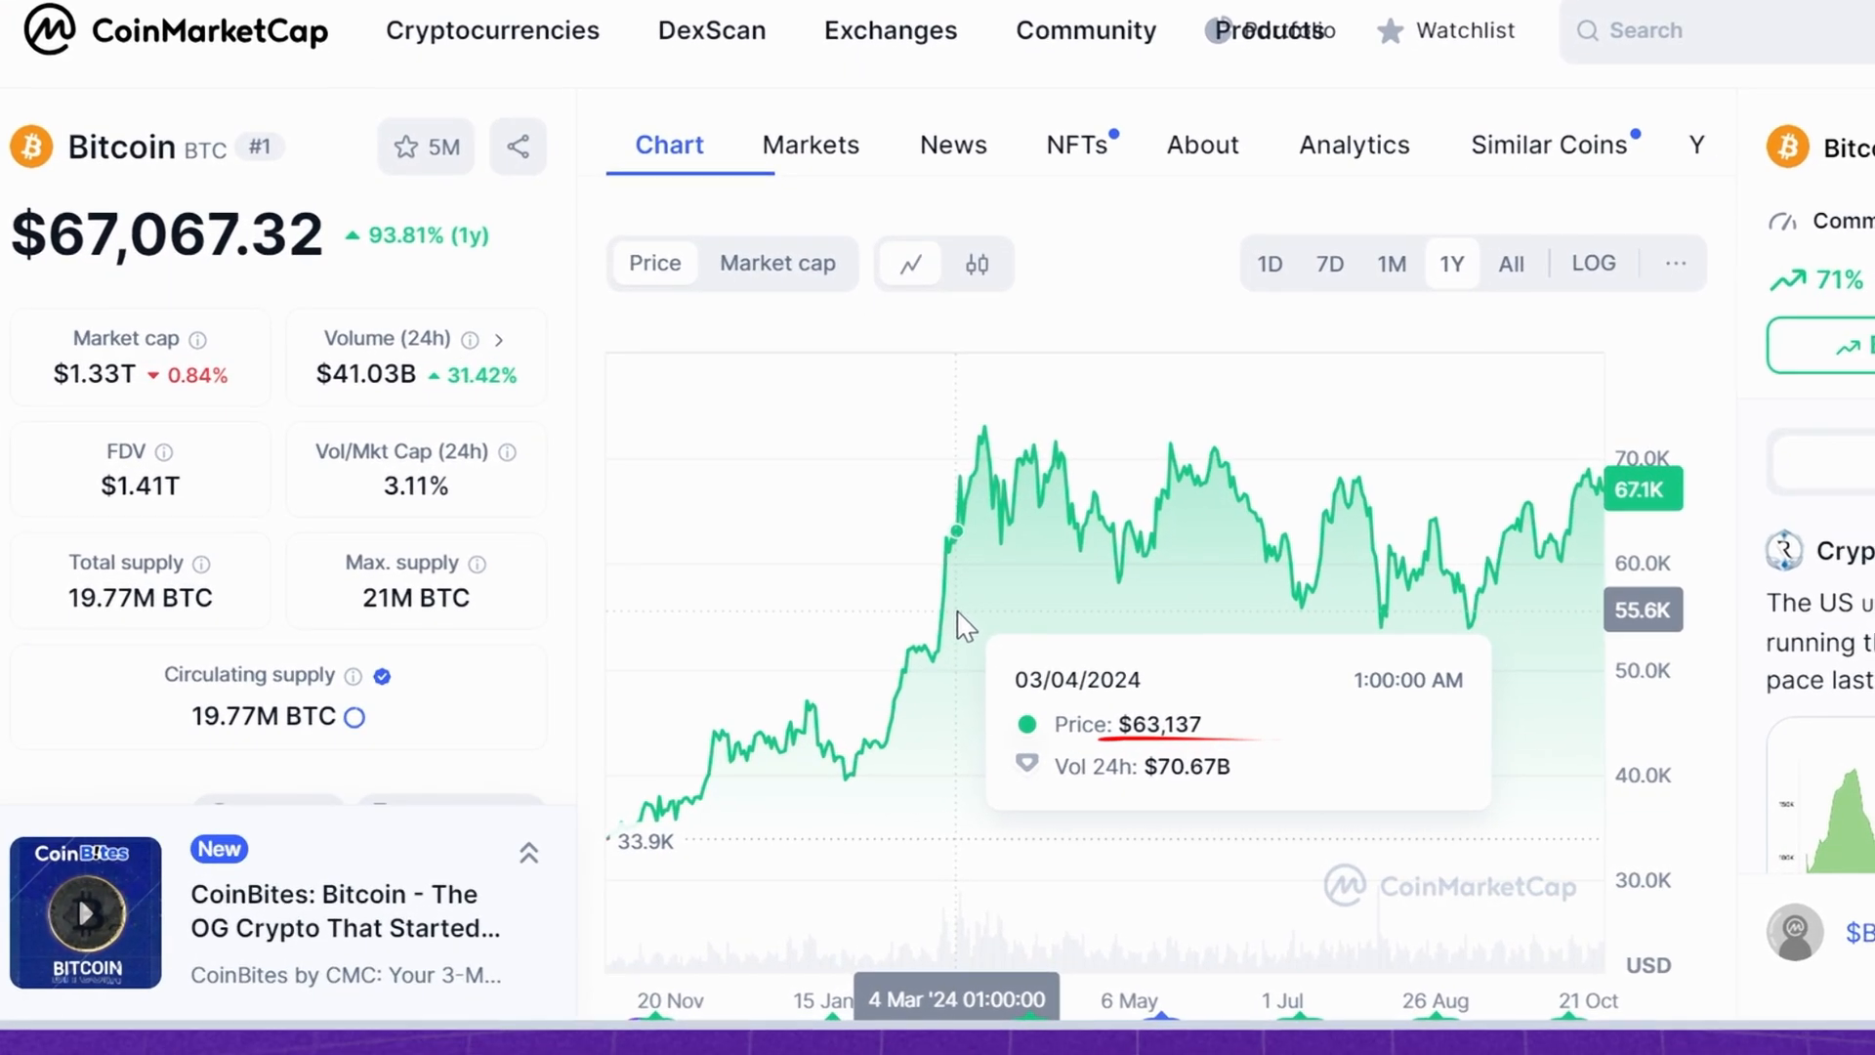
{"action": "mouse_move", "coordinate": [996, 539]}
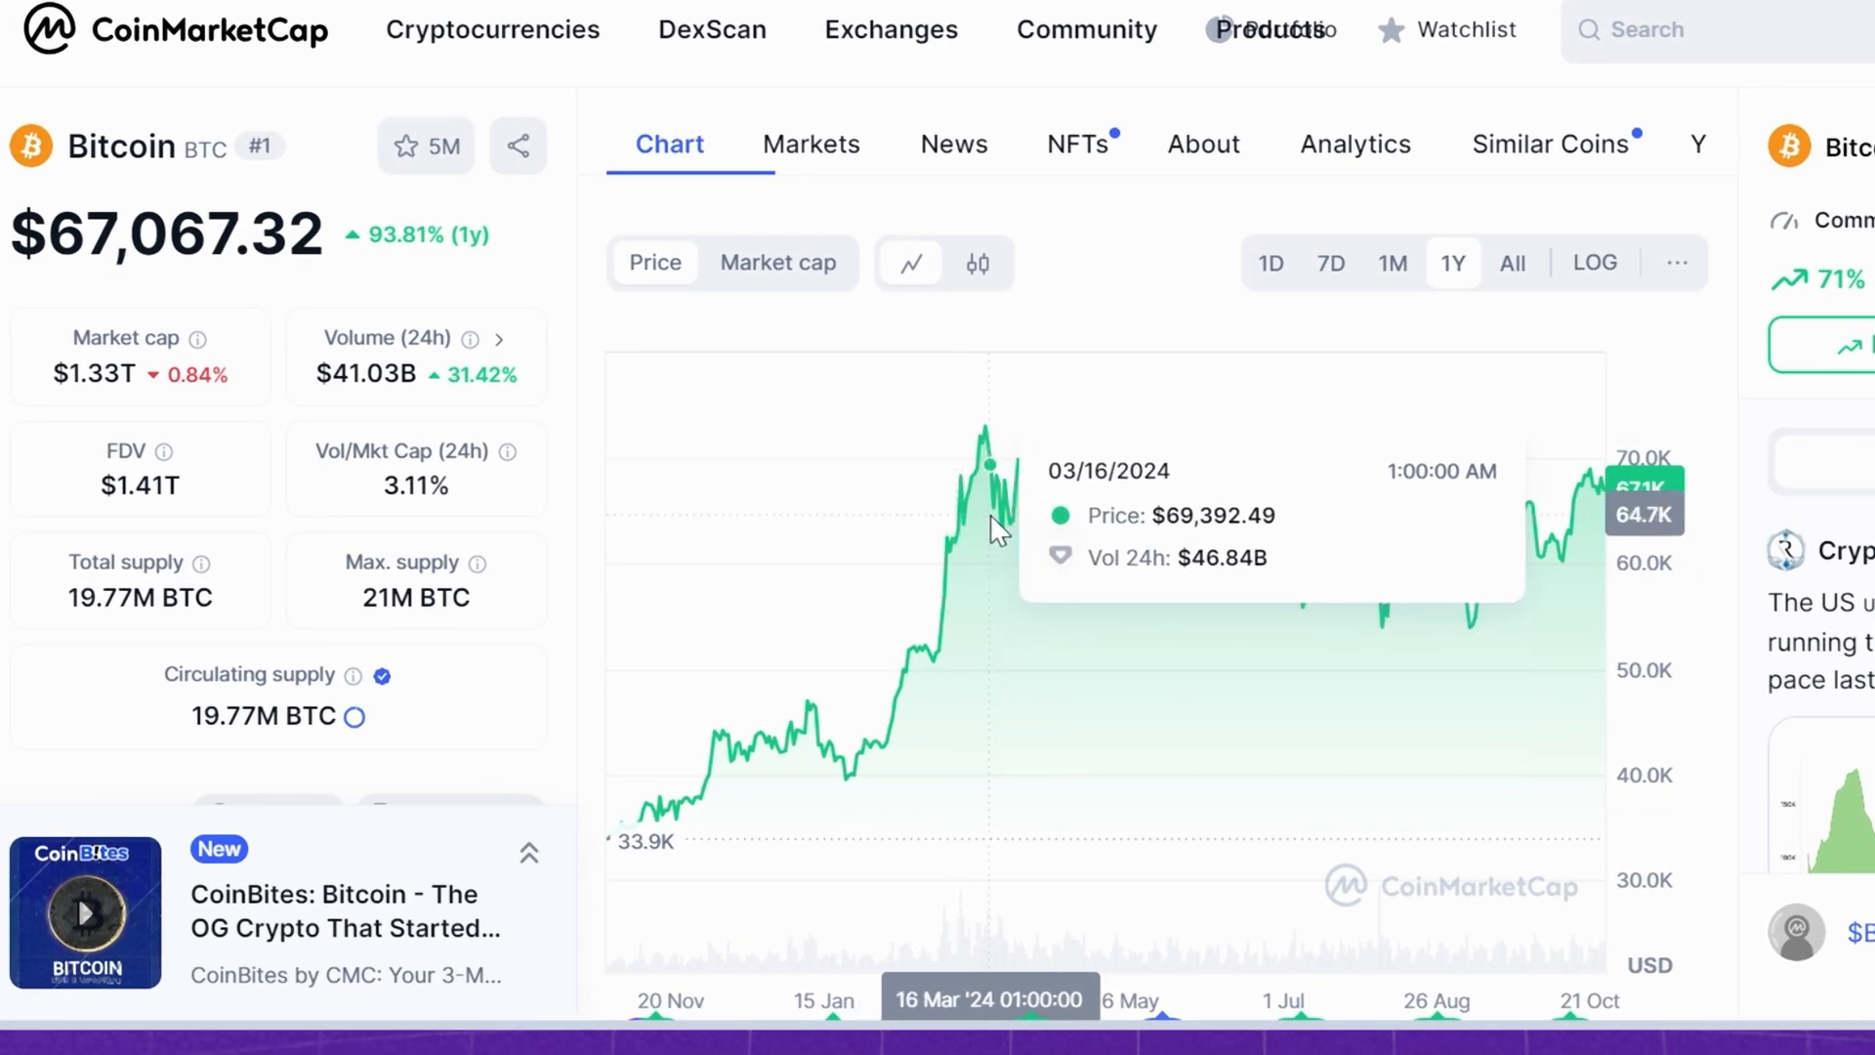
{"action": "mouse_move", "coordinate": [988, 502]}
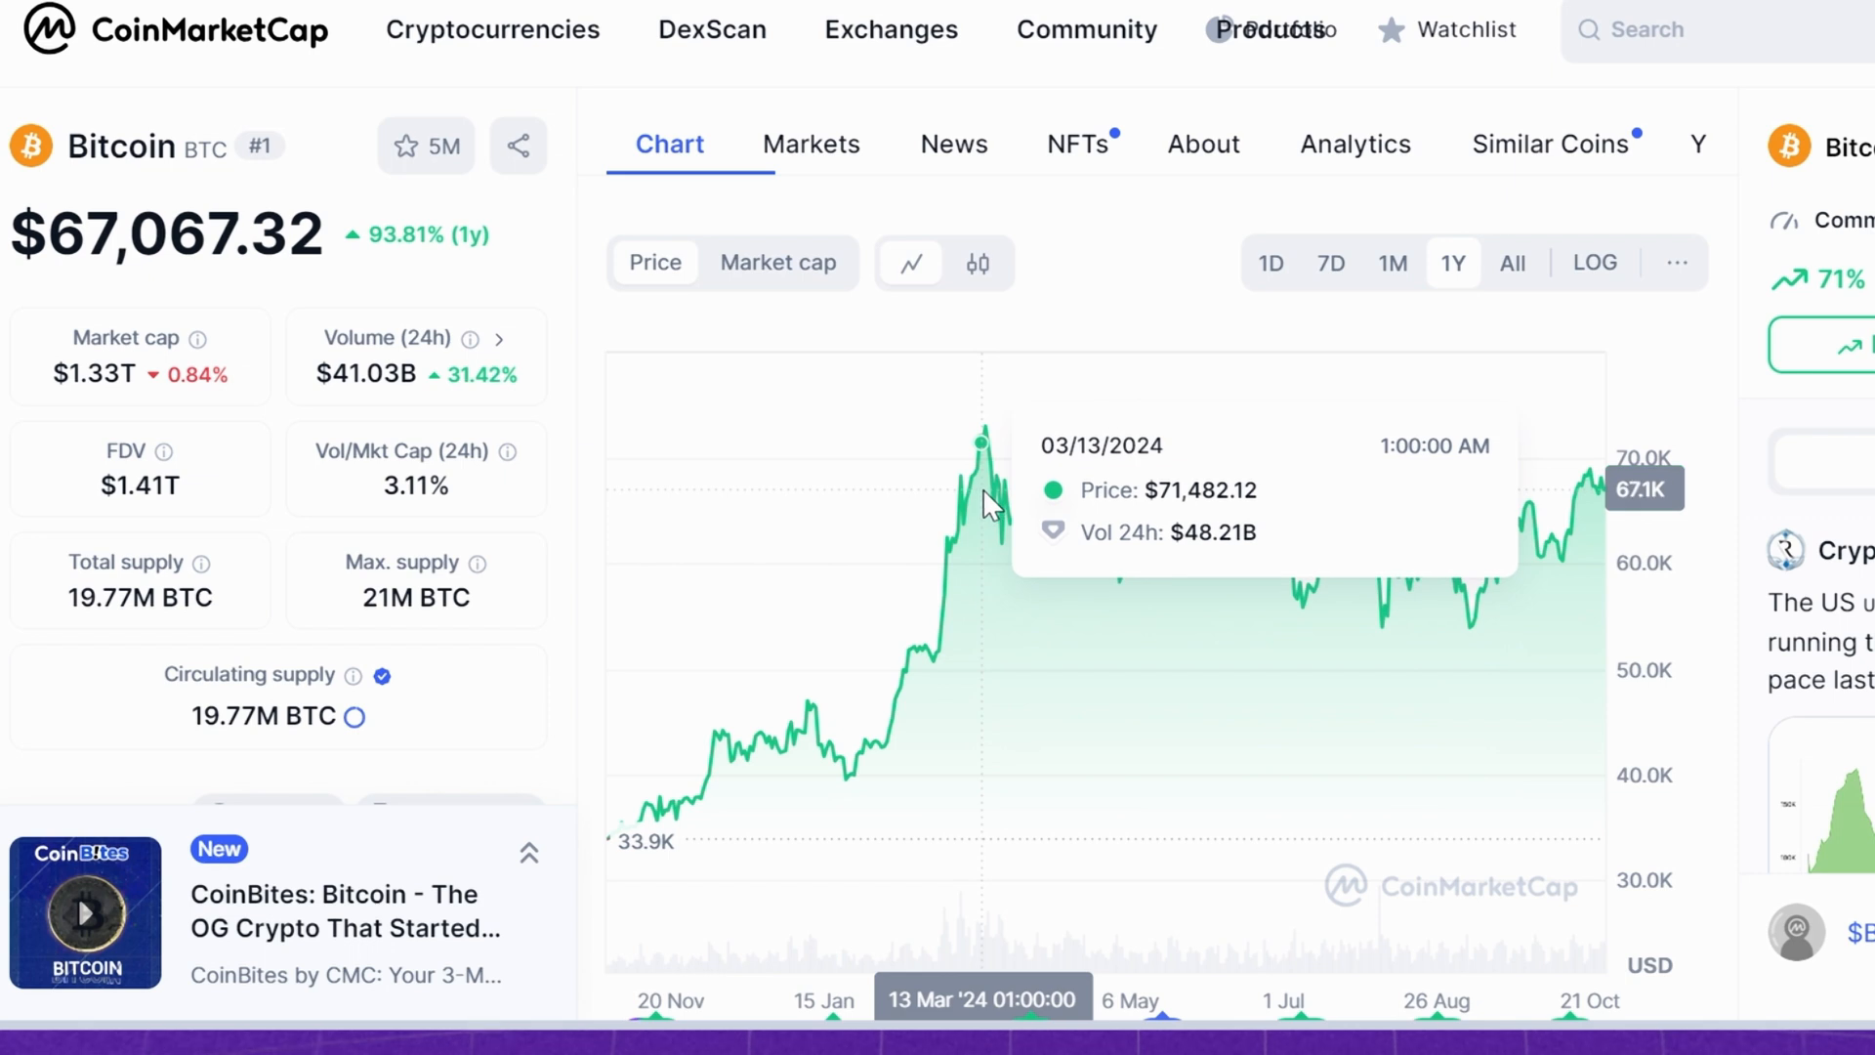
{"action": "mouse_move", "coordinate": [992, 504]}
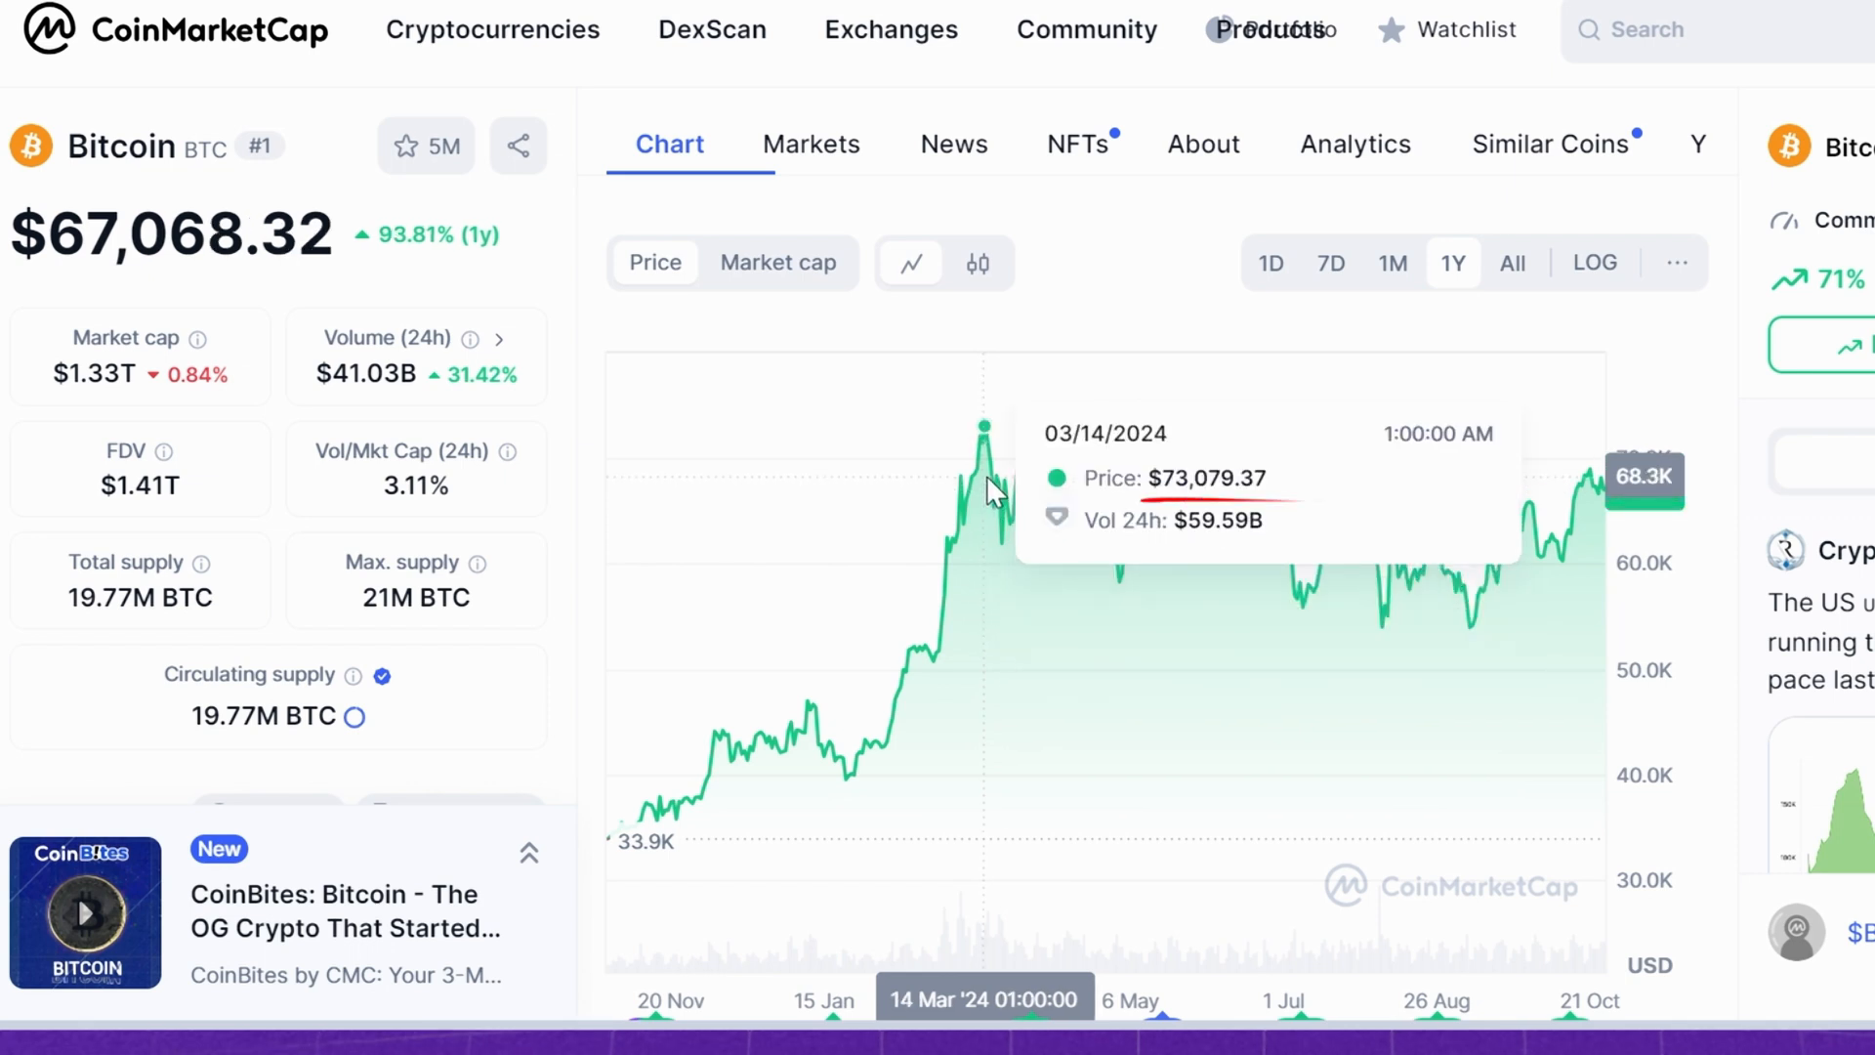